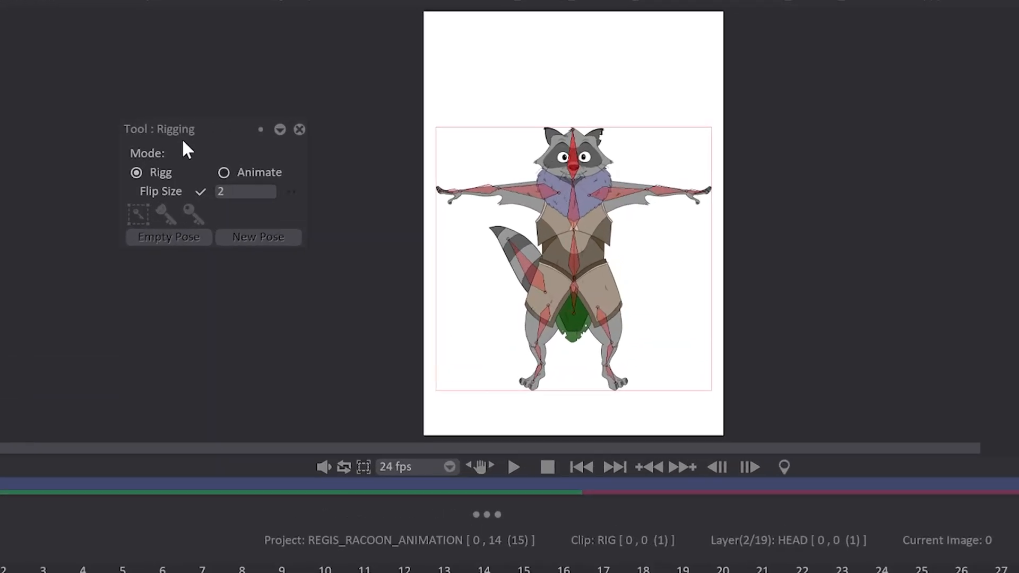
Step: Set the Rigging tool's mode to Animate so the raccoon bones can be posed
{"action": "left_click", "coordinate": [224, 172]}
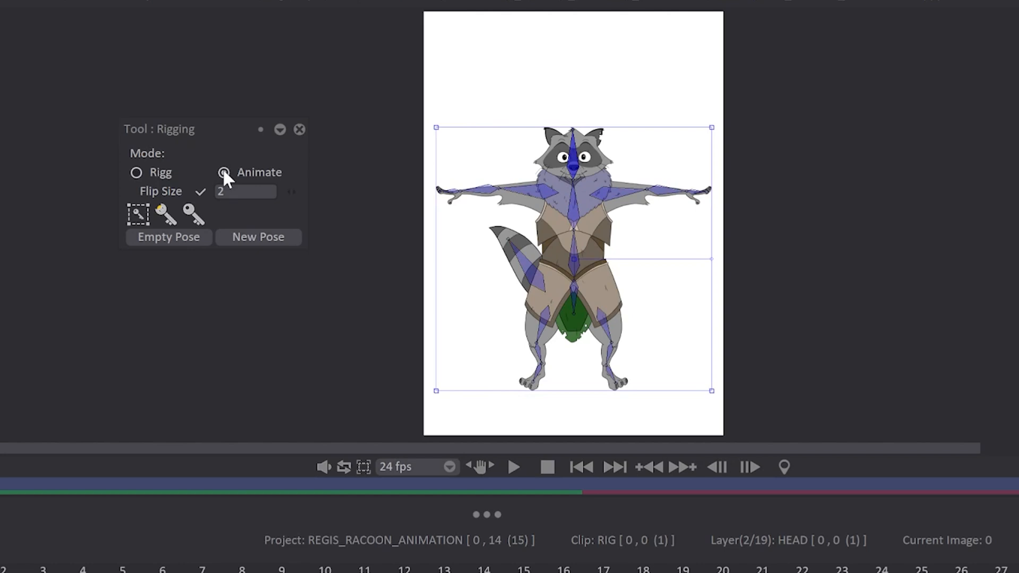
{"action": "left_click", "coordinate": [224, 172]}
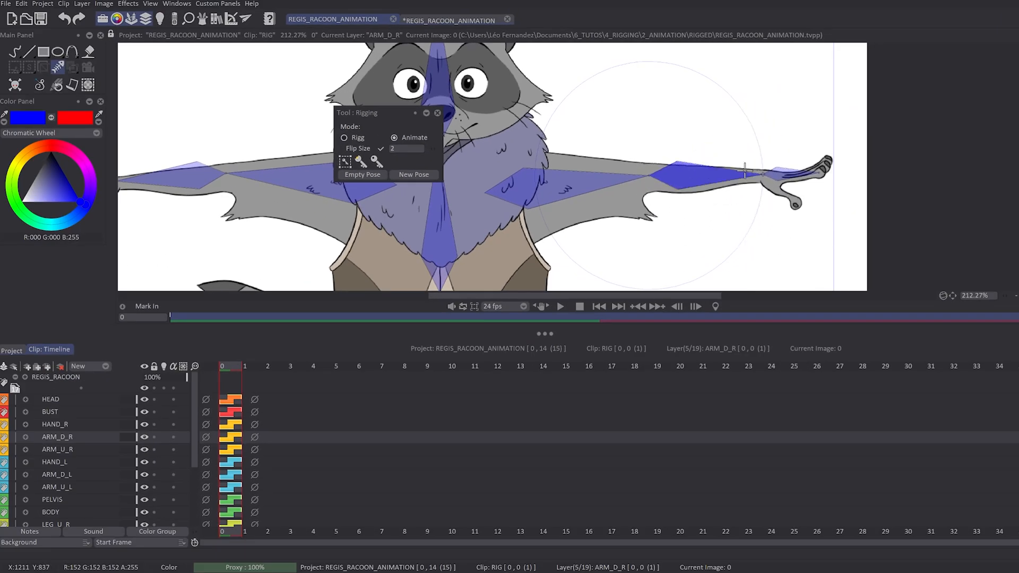
Step: Stretch the selected rig layers' images out along the timeline
{"action": "left_click_drag", "start_coordinate": [748, 172], "coordinate": [660, 180]}
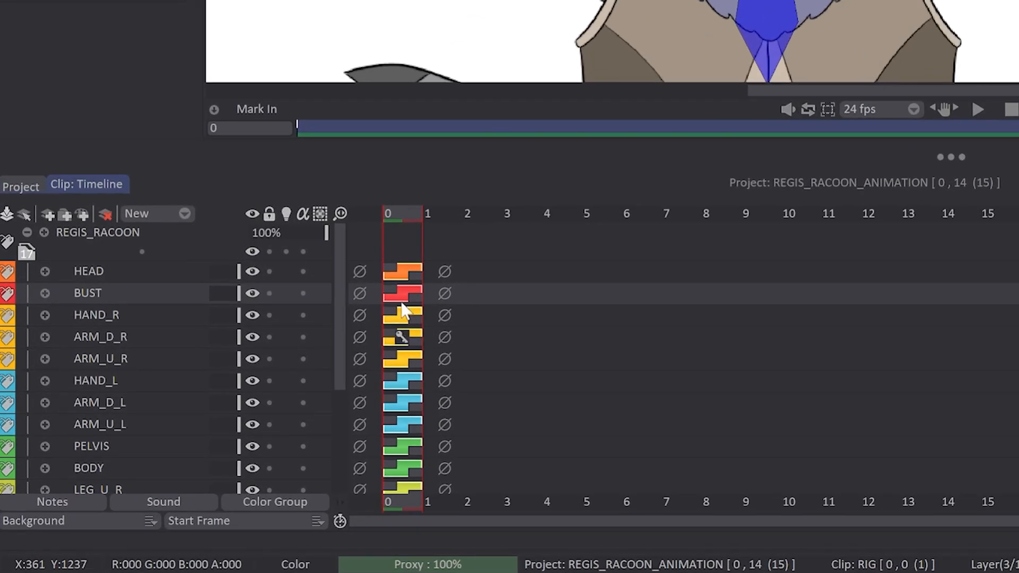
{"action": "mouse_move", "coordinate": [432, 344]}
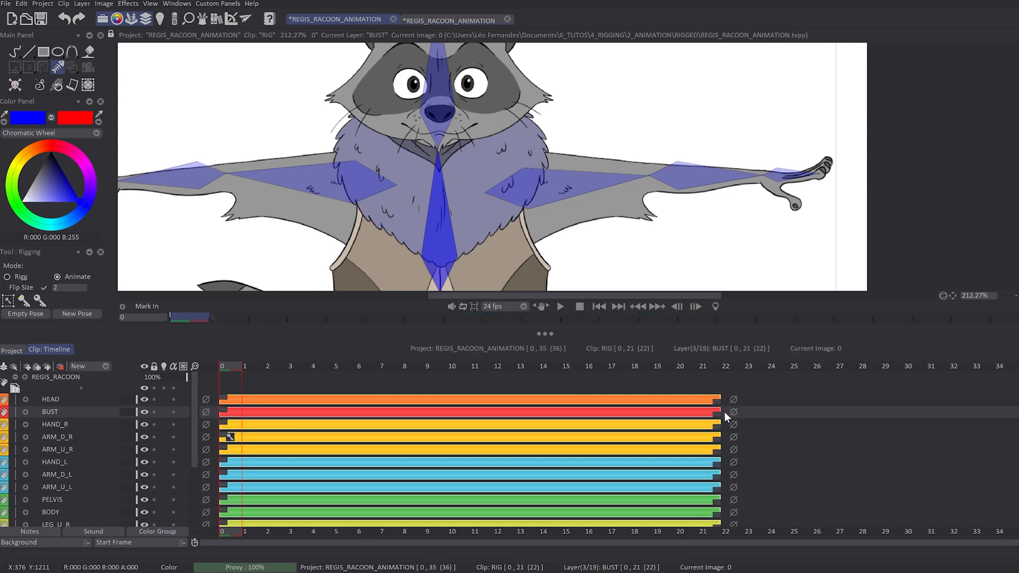
Step: On ARM_D_R at image 10, rotate the forearm bone to create a second pose key
{"action": "left_click", "coordinate": [57, 436]}
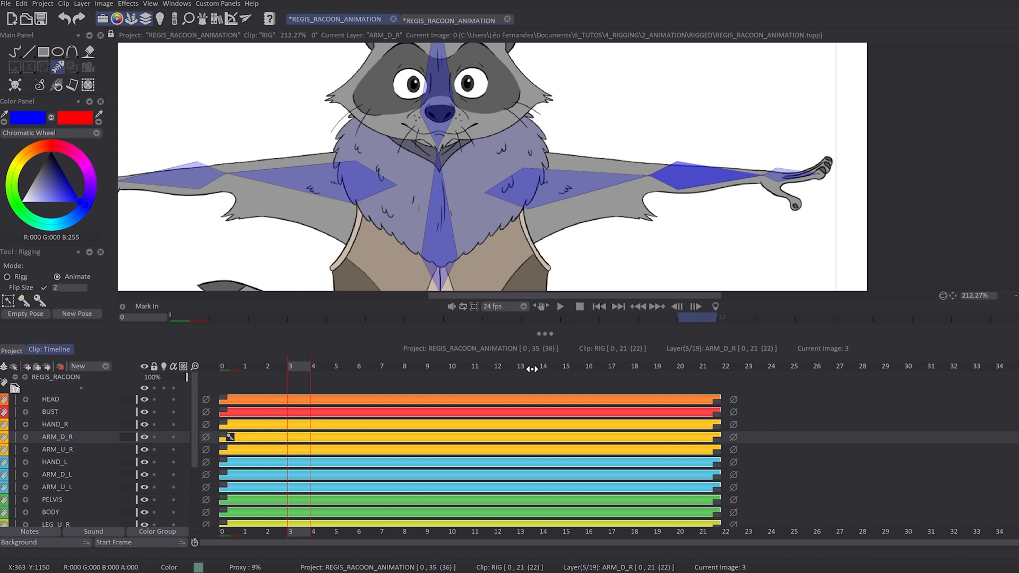
{"action": "left_click", "coordinate": [452, 366]}
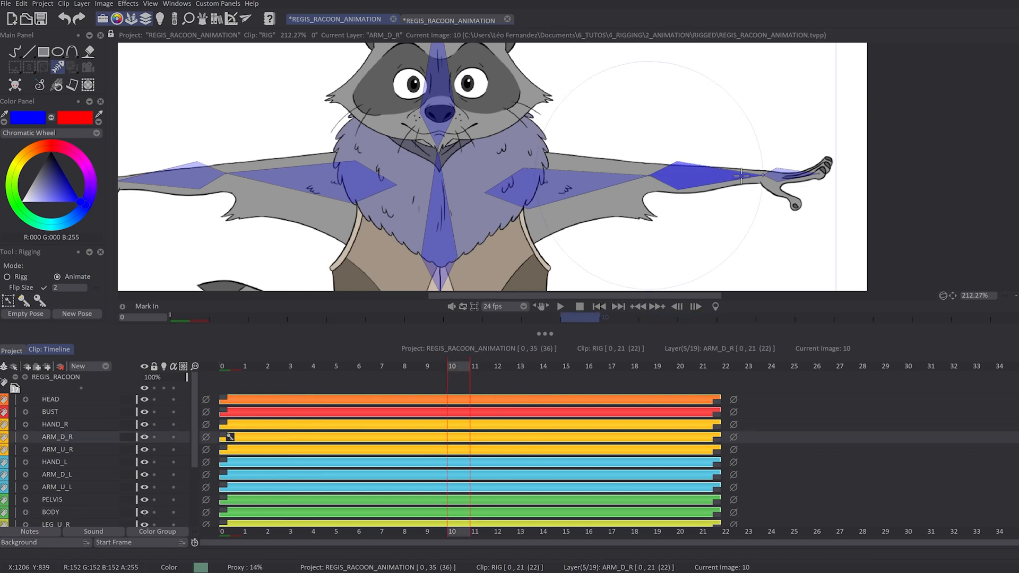
{"action": "left_click_drag", "start_coordinate": [741, 172], "coordinate": [715, 98]}
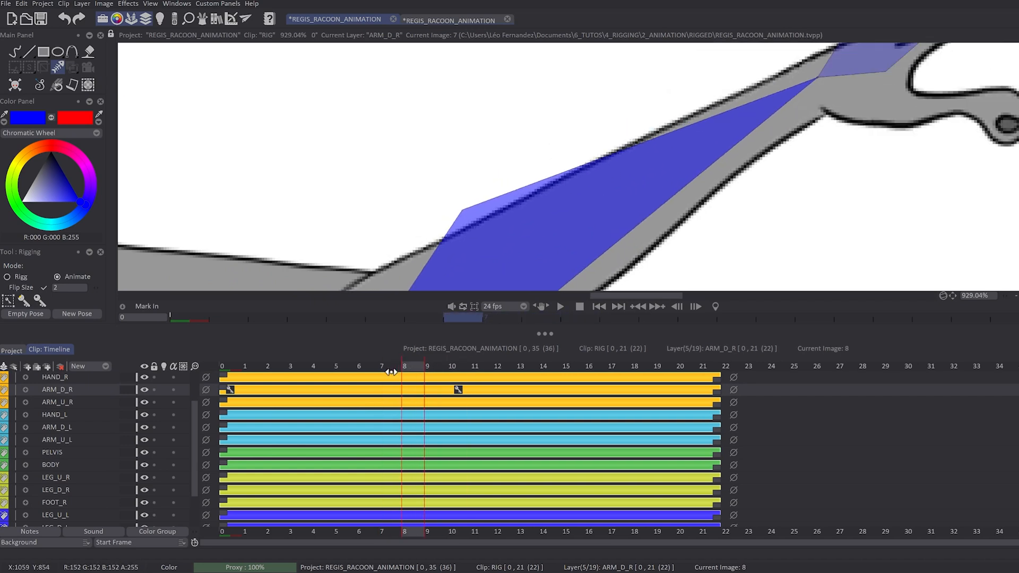
Step: Move the middle ARM_D_R key to image 8, leaving keys at 0, 8 and 15
{"action": "left_click", "coordinate": [452, 366]}
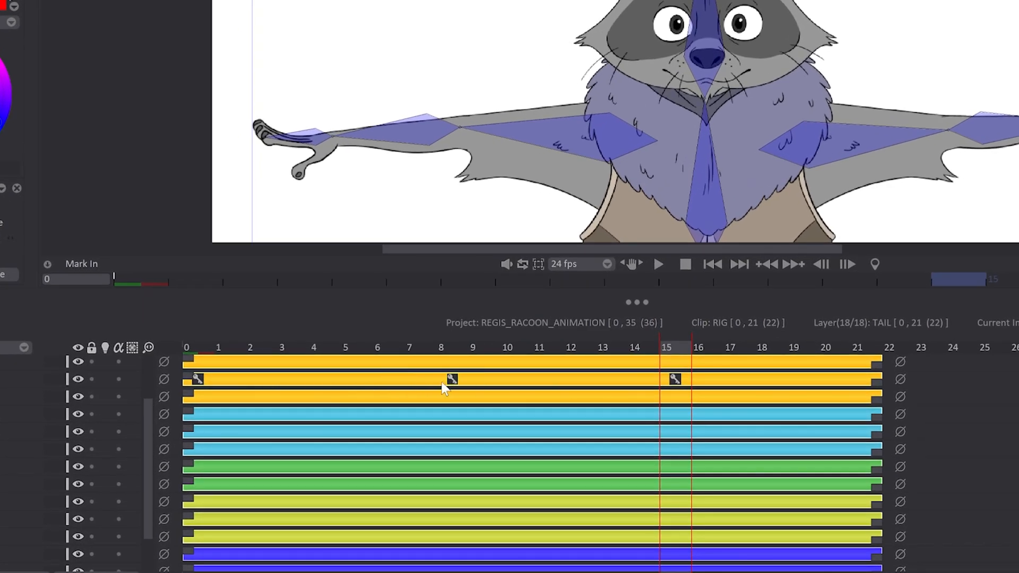
{"action": "left_click_drag", "start_coordinate": [453, 379], "coordinate": [386, 379]}
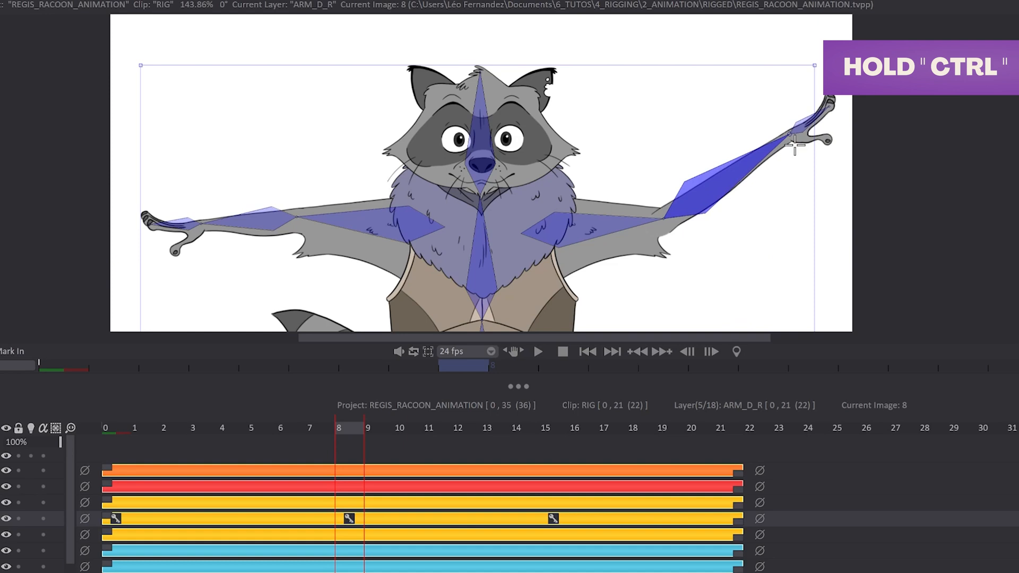
Step: At image 8, Ctrl-stretch the raised forearm bone shorter and refine its length
{"action": "left_click_drag", "start_coordinate": [812, 129], "coordinate": [741, 181]}
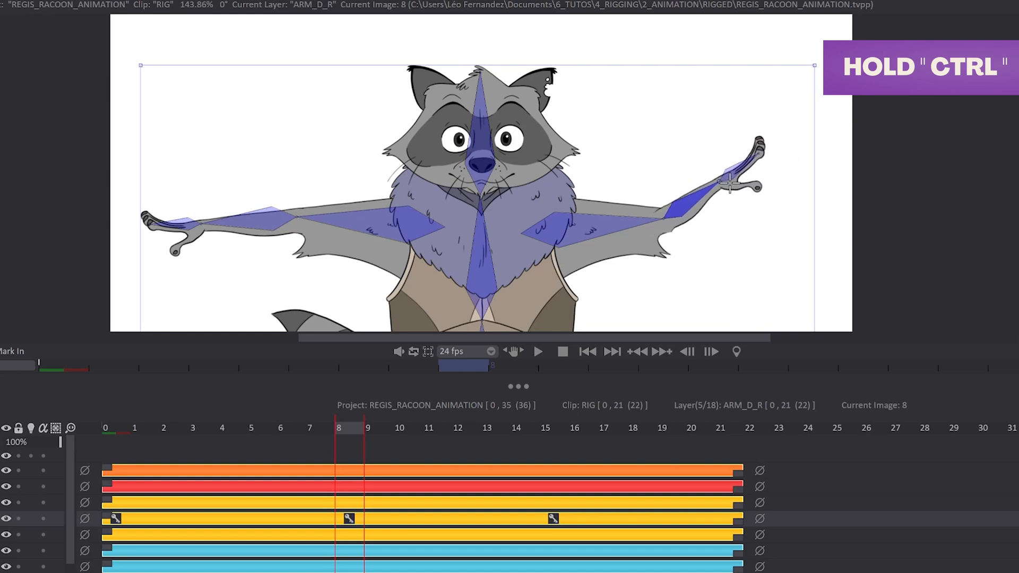
{"action": "left_click_drag", "start_coordinate": [731, 185], "coordinate": [715, 195]}
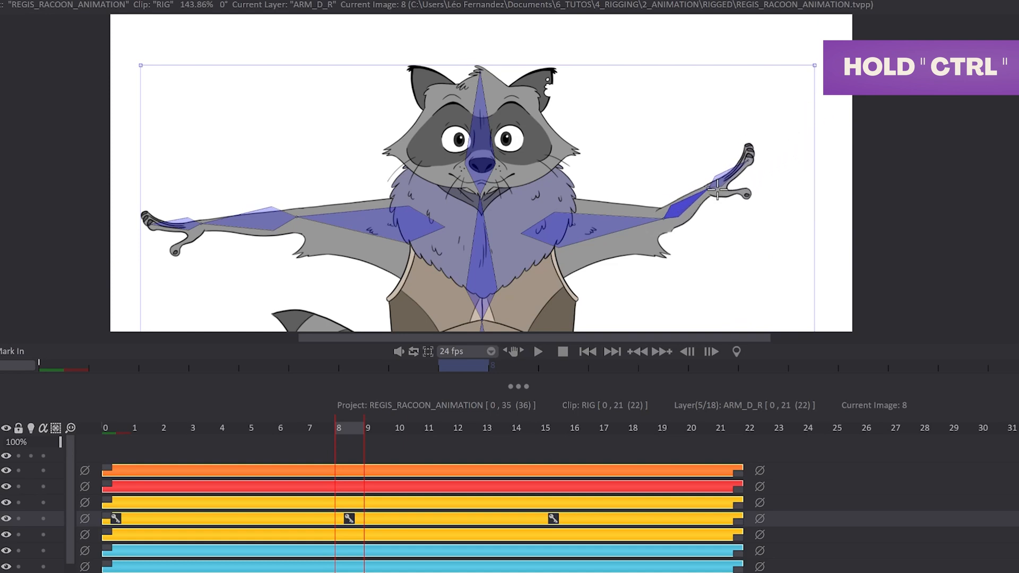